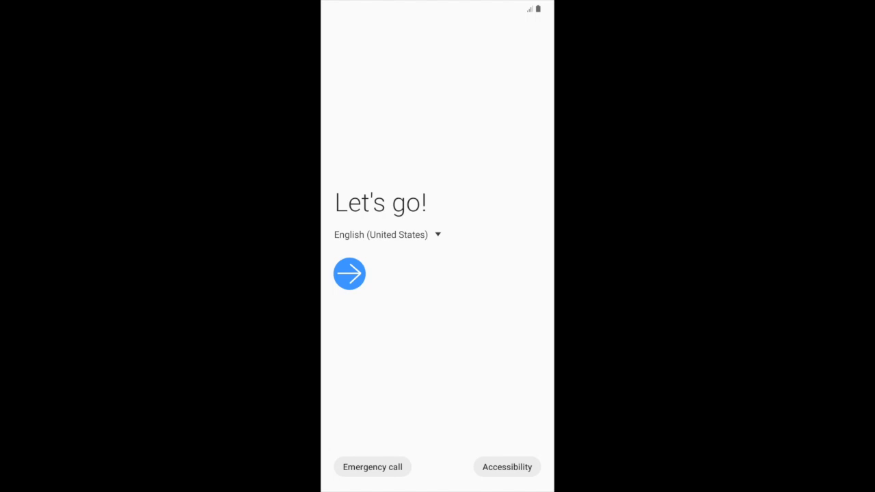
- Leave the Let's go! welcome screen to begin phone setup
{"action": "left_click", "coordinate": [349, 273]}
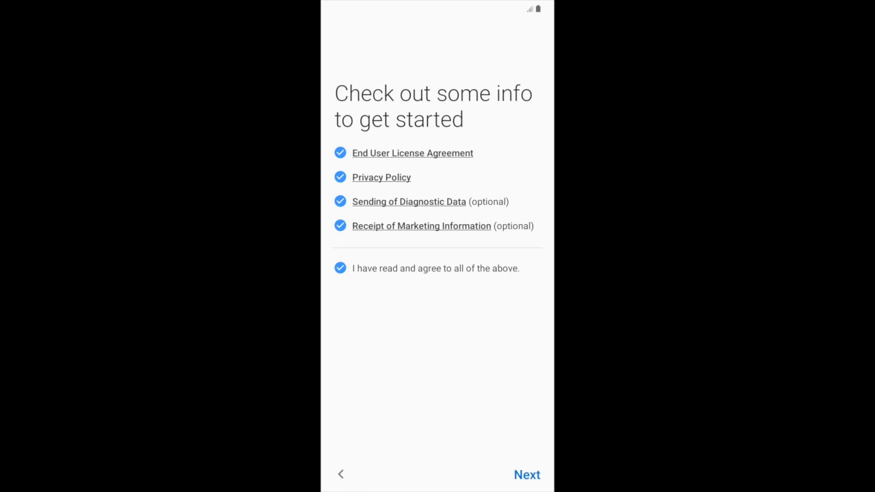
- Continue past the info screen and skip transferring data from an old device
{"action": "left_click", "coordinate": [526, 475]}
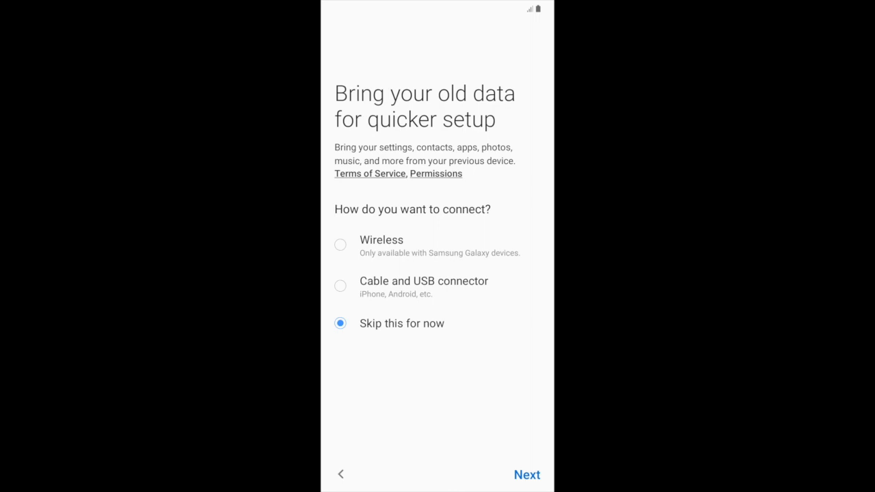
{"action": "left_click", "coordinate": [527, 475]}
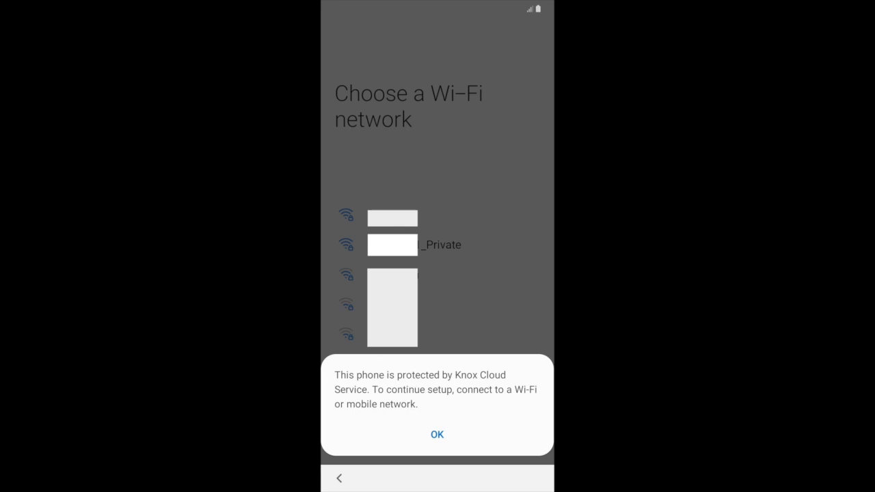
- Acknowledge the Knox Cloud Service notice with OK
{"action": "left_click", "coordinate": [437, 434]}
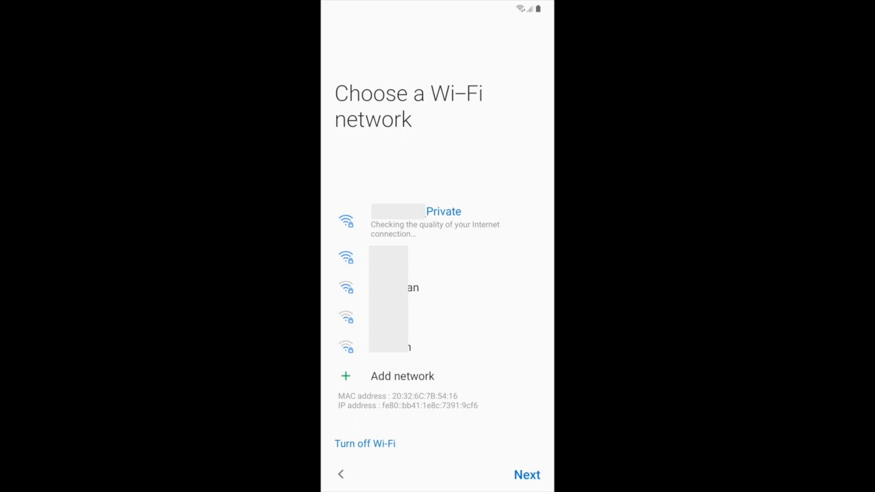
- Continue from the connected Wi-Fi screen to AcmeInc's Set up your device screen
{"action": "left_click", "coordinate": [527, 474]}
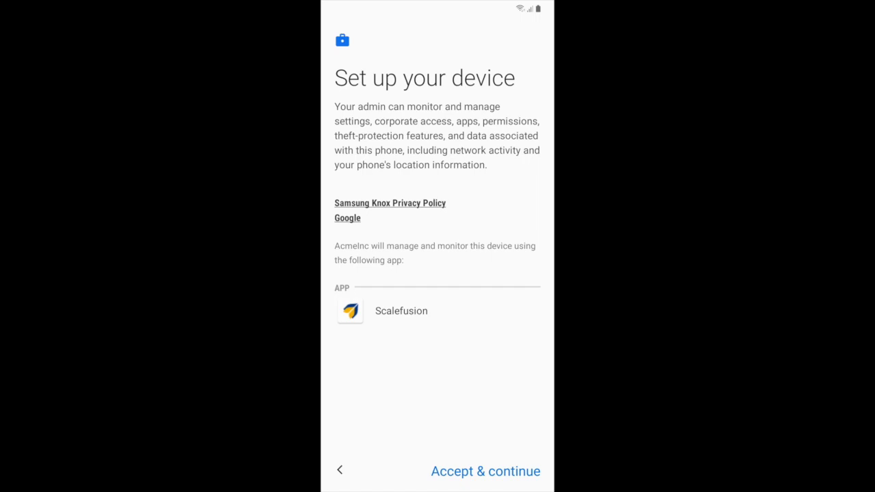
- Accept & continue to let AcmeInc manage the phone via Scalefusion
{"action": "left_click", "coordinate": [484, 471]}
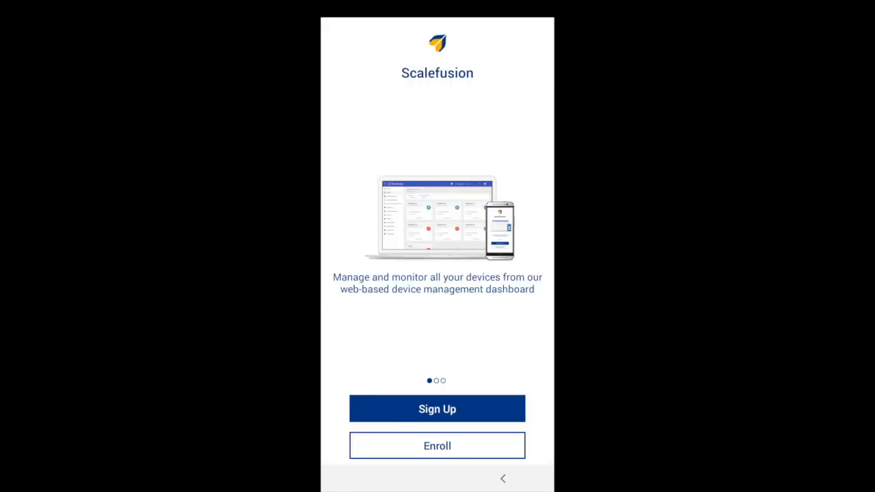
- Enroll in Scalefusion and scroll the Permissions list until storage, contacts, location and camera are granted
{"action": "left_click", "coordinate": [437, 445]}
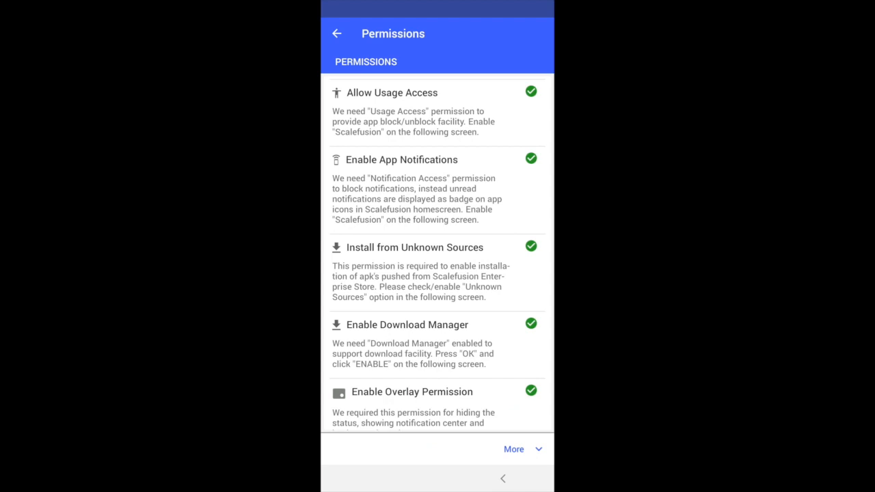
{"action": "scroll", "scroll_direction": "down", "scroll_amount": 3}
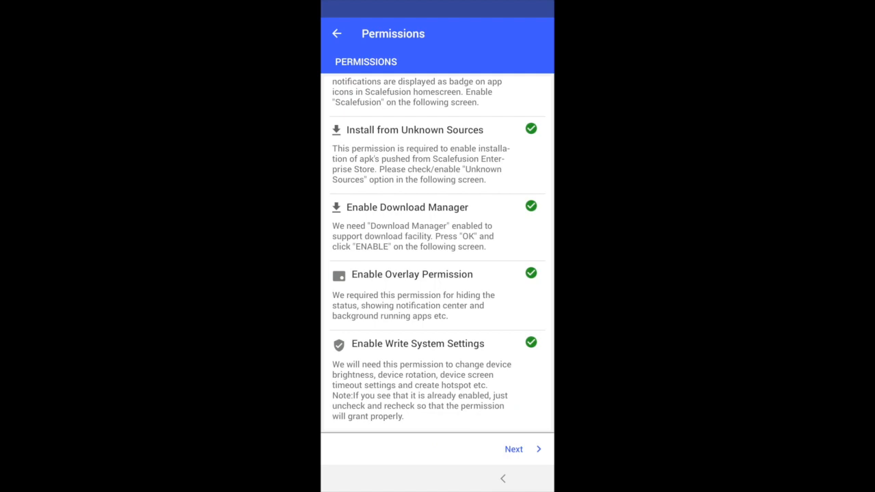
{"action": "scroll", "scroll_direction": "down", "scroll_amount": 3}
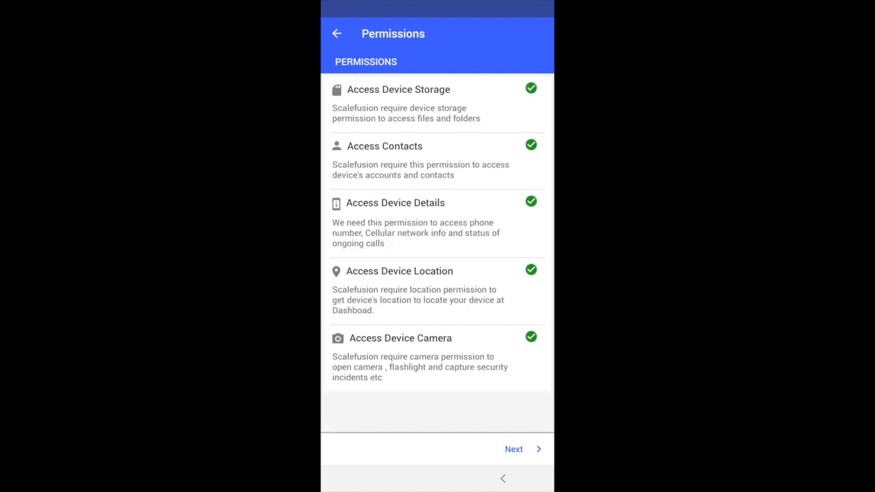